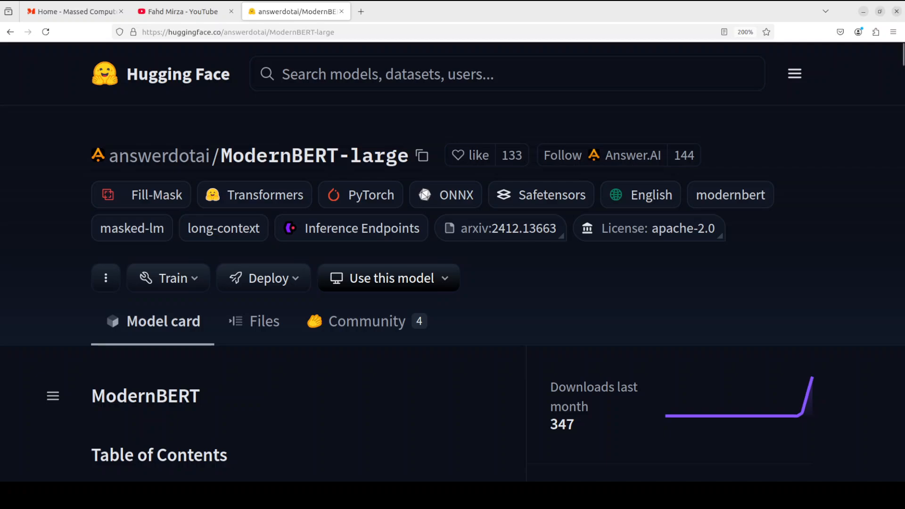
{"action": "mouse_move", "coordinate": [52, 397]}
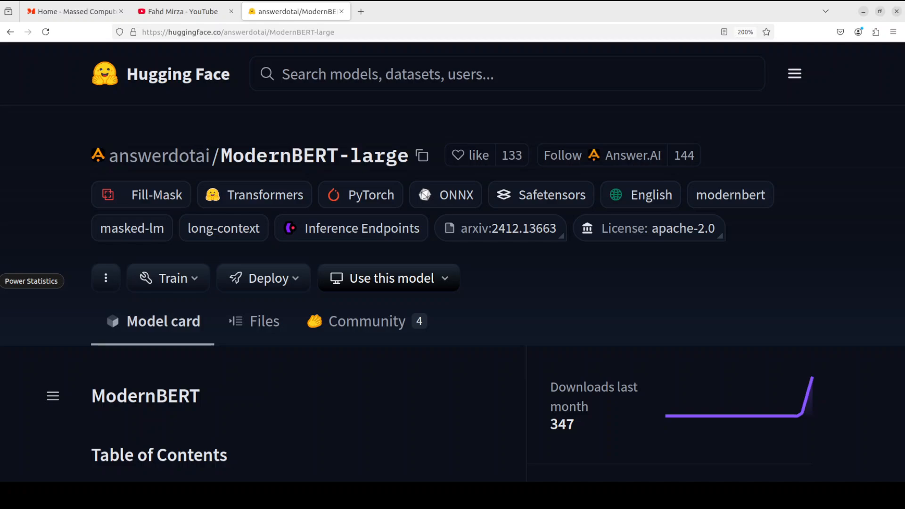
Switch to the Massed Compute tab offering cloud GPU and CPU instances
{"action": "left_click", "coordinate": [70, 11]}
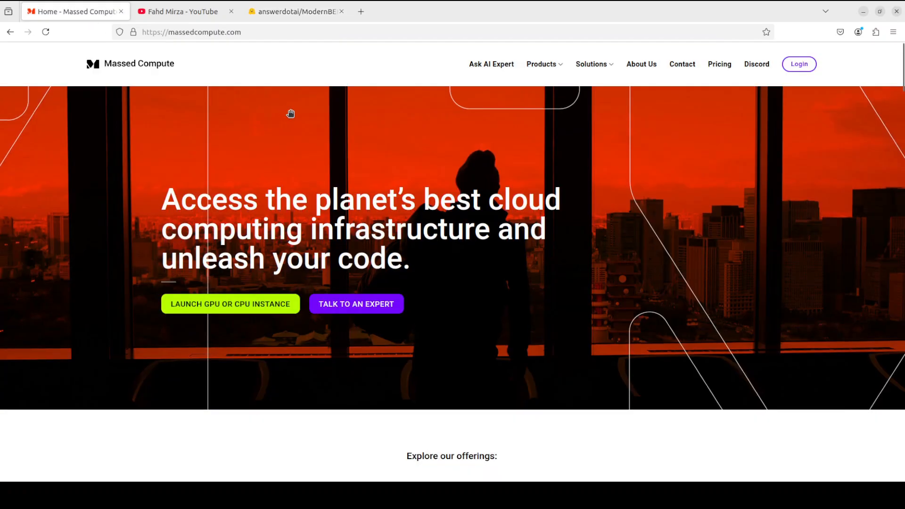
{"action": "mouse_move", "coordinate": [302, 65]}
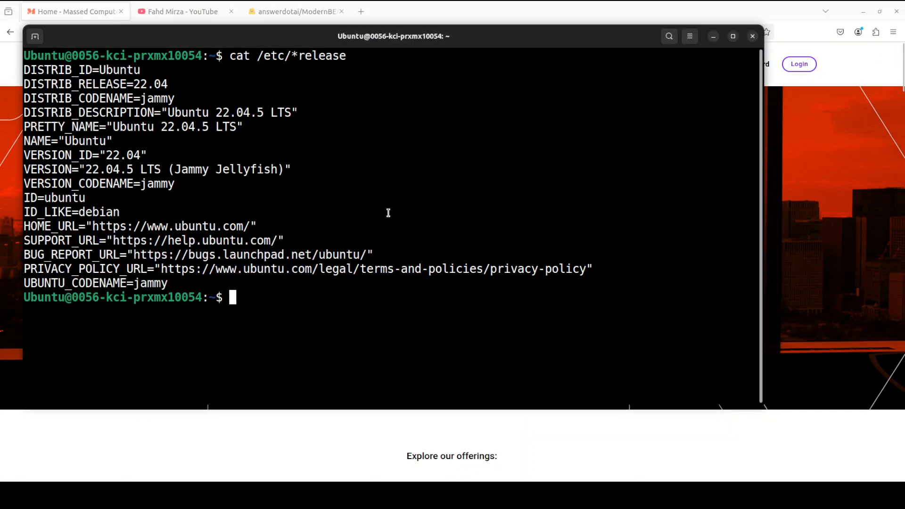
Check the RTX A6000 GPU with nvidia-smi and create the Python 3.11 conda environment 'ai'
{"action": "type", "text": "nvidia-smi"}
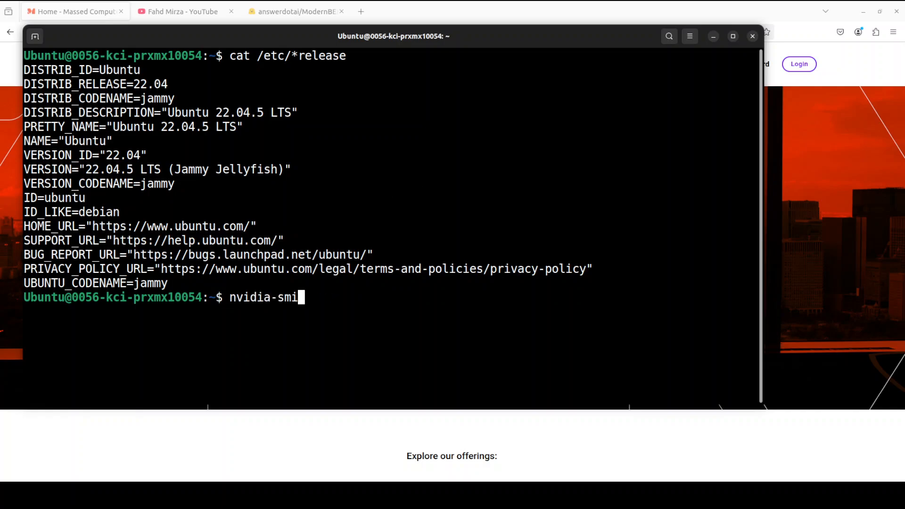
{"action": "key", "text": "Return"}
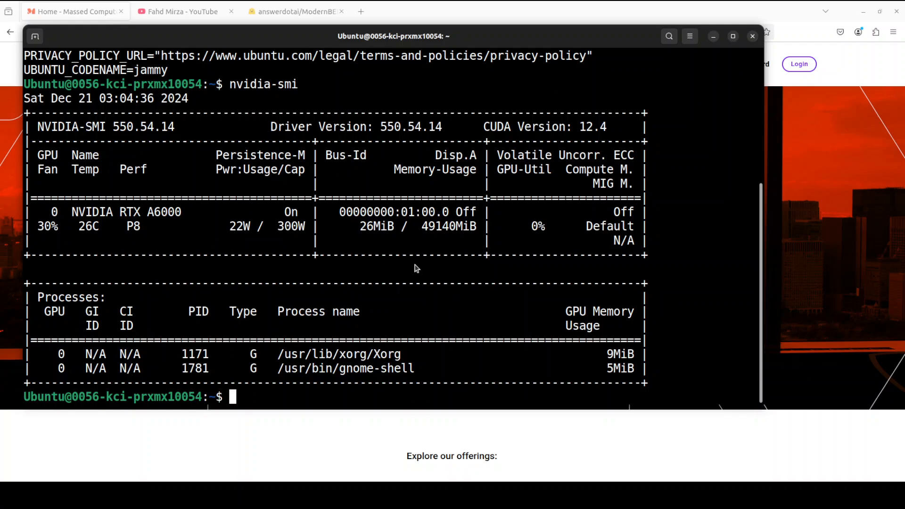
{"action": "type", "text": "conda create -n ai python=3.11 -y && conda activate ai"}
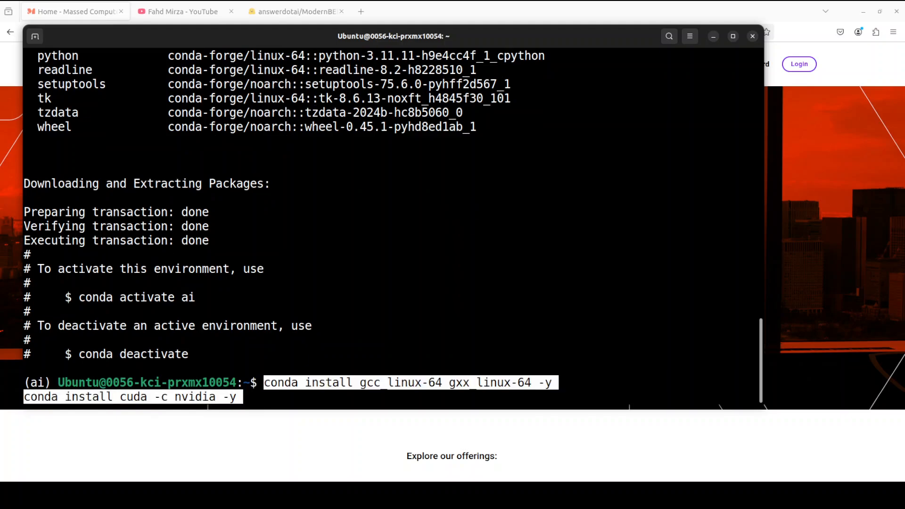
Install gcc/gxx compilers, CUDA and huggingface_hub into the ai environment
{"action": "key", "text": "Return"}
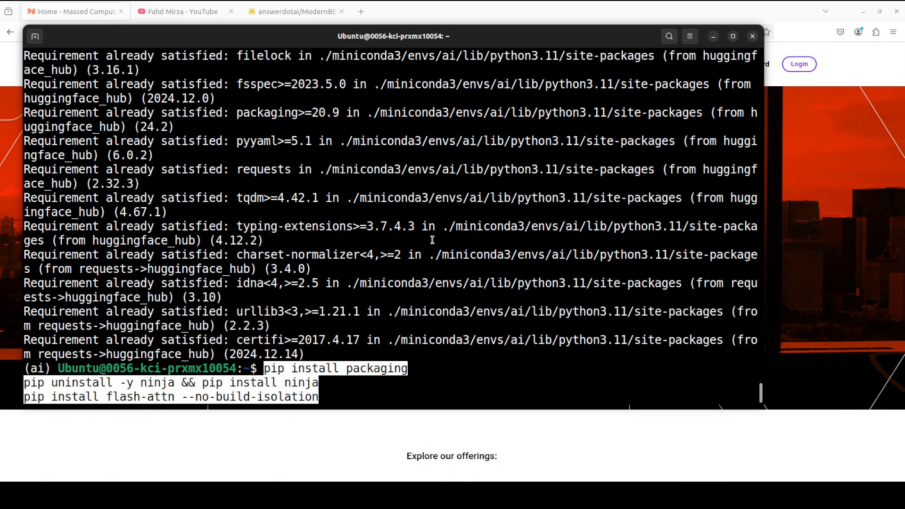
Install packaging, ninja and flash-attn 2.7.2, then begin installing notebook and ipywidgets
{"action": "key", "text": "Return"}
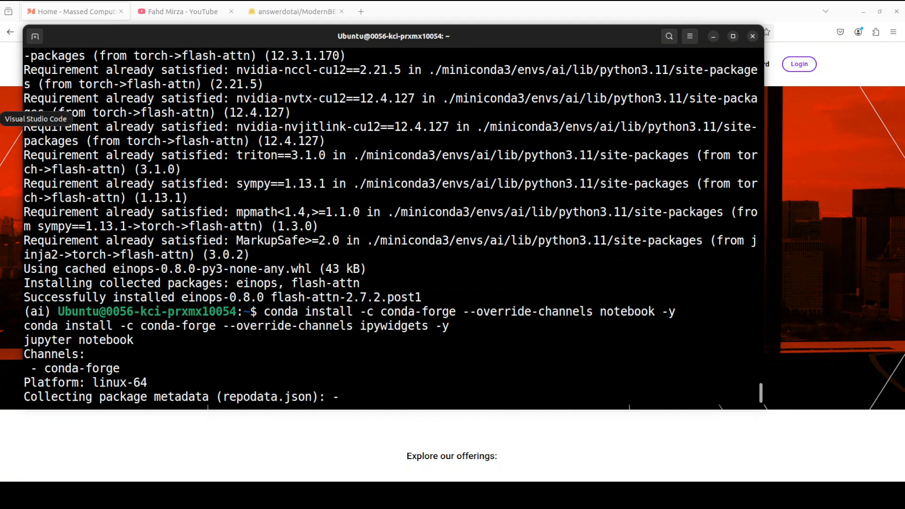
Write a cell importing torch and building a bfloat16 fill-mask pipeline for answerdotai/ModernBERT-large
{"action": "left_click", "coordinate": [407, 11]}
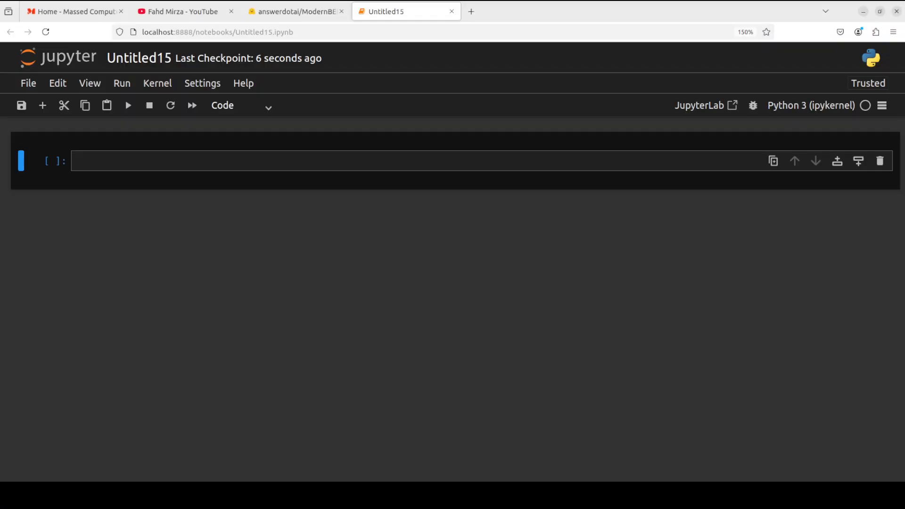
{"action": "left_click", "coordinate": [164, 162]}
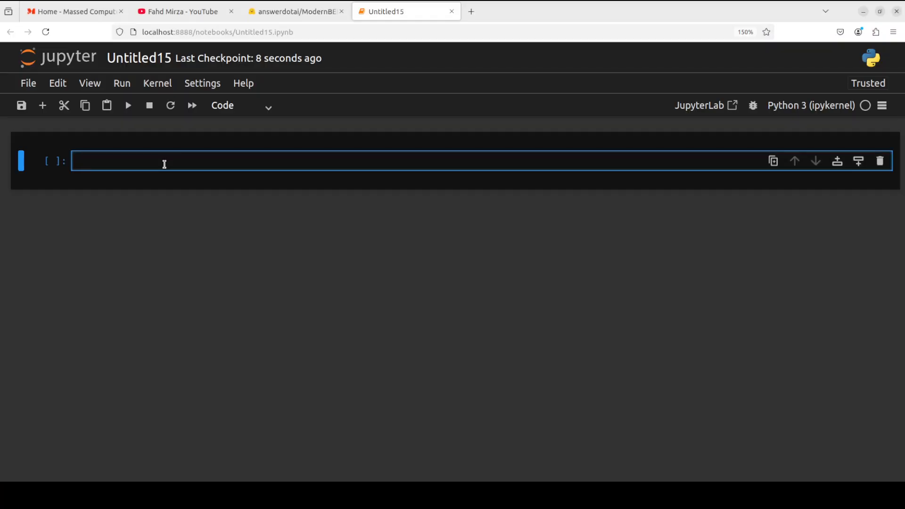
{"action": "type", "text": "import torch"}
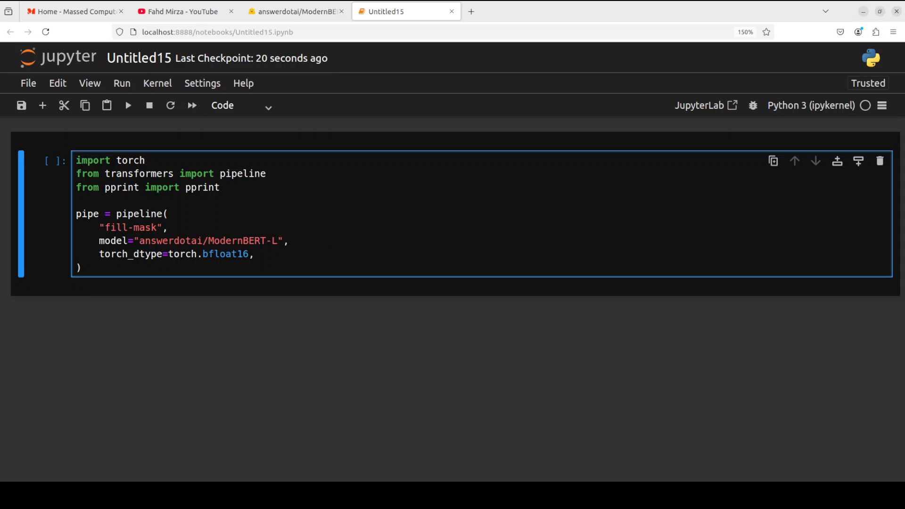
{"action": "type", "text": "arge"}
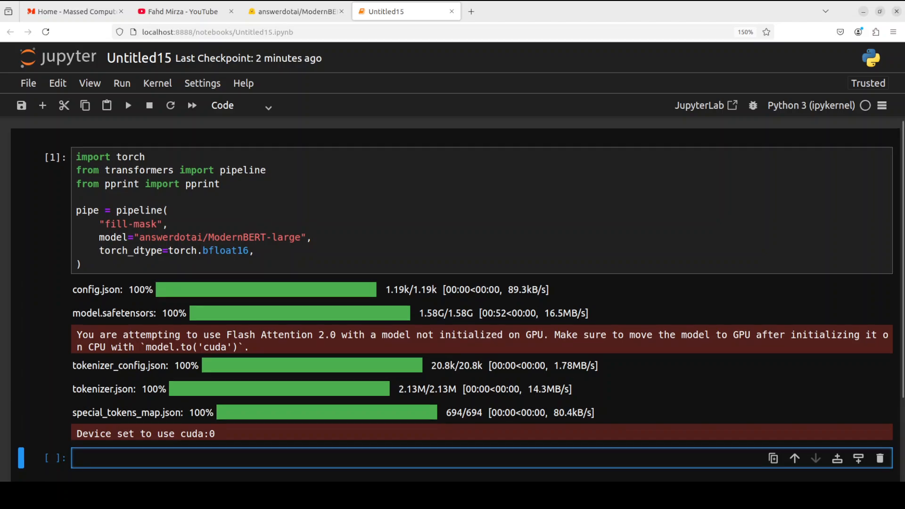
Add a cell running the pipeline on "He walked to the [MASK]." and pretty-printing results
{"action": "scroll", "scroll_direction": "down", "scroll_amount": 3}
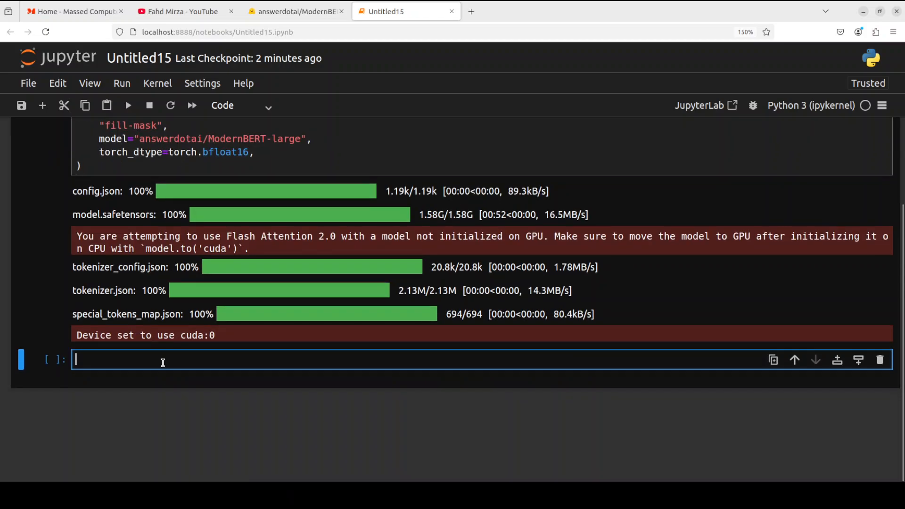
{"action": "type", "text": "input_text = \"He walked to the [MASK].\""}
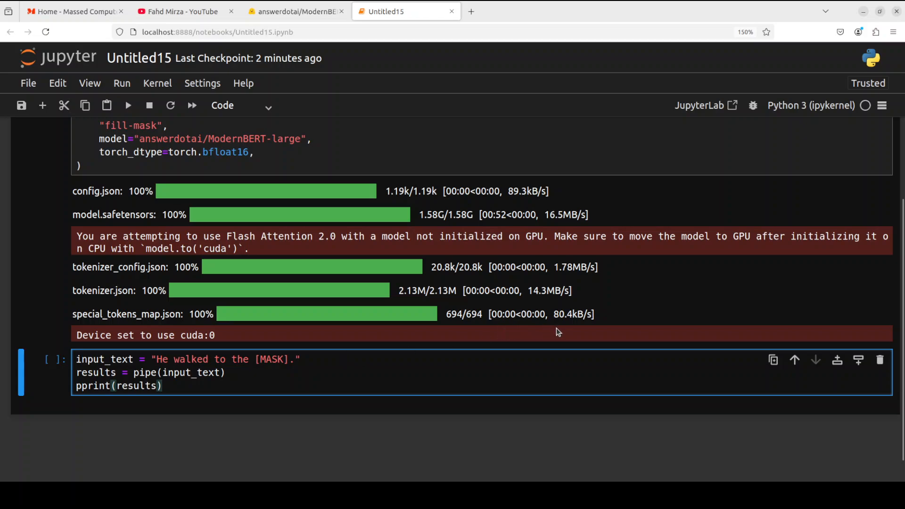
{"action": "scroll", "scroll_direction": "down", "scroll_amount": 3}
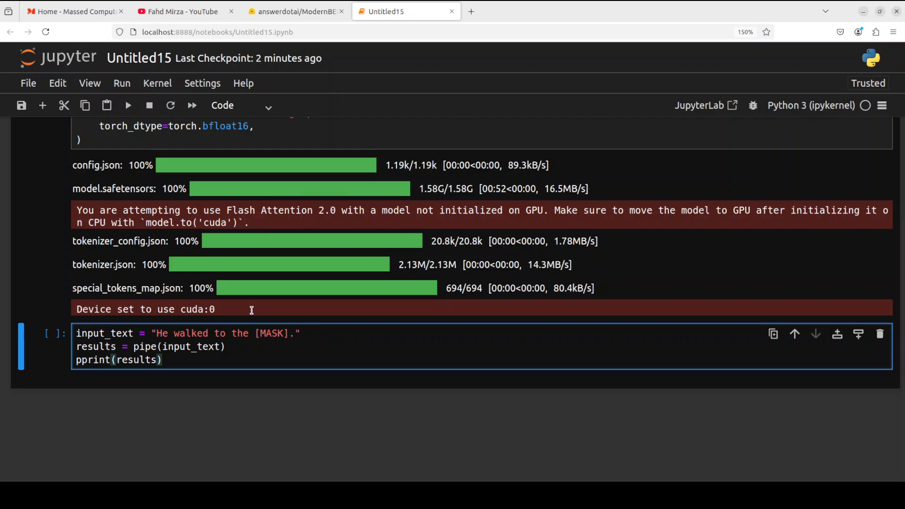
{"action": "mouse_move", "coordinate": [253, 314]}
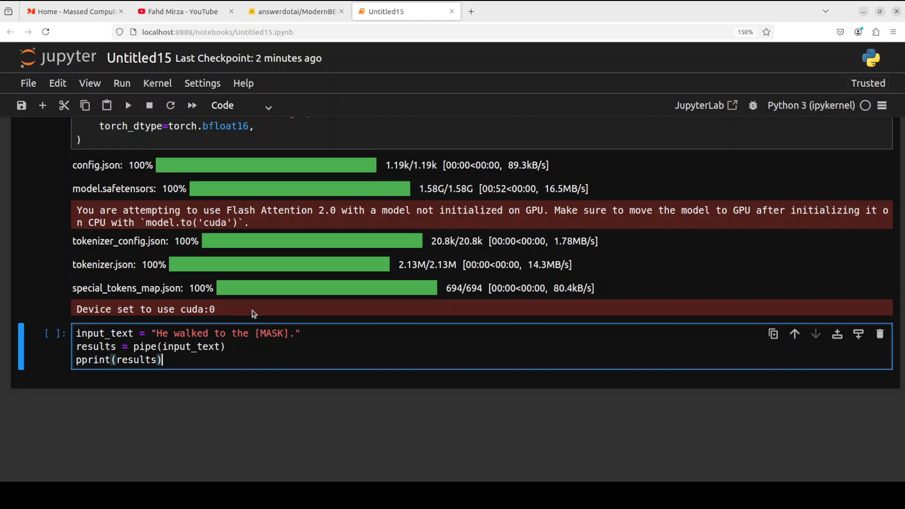
{"action": "mouse_move", "coordinate": [257, 313]}
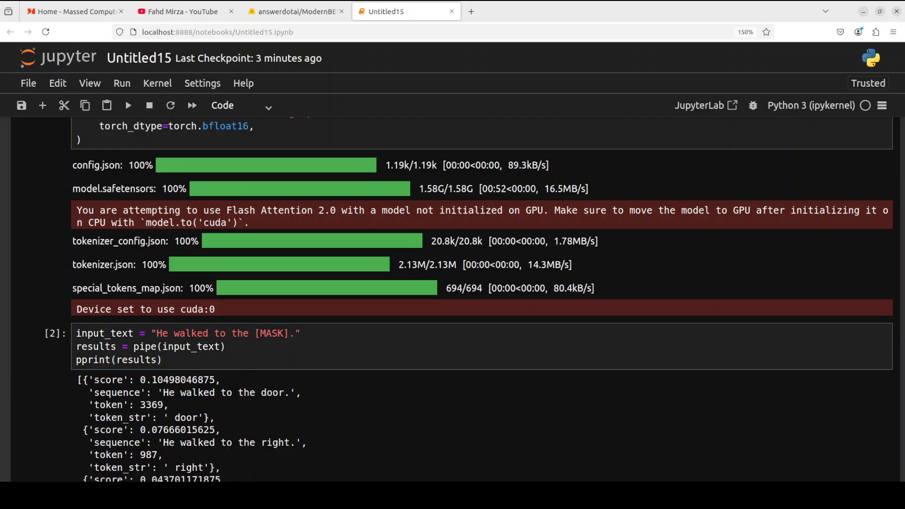
{"action": "scroll", "scroll_direction": "down", "scroll_amount": 3}
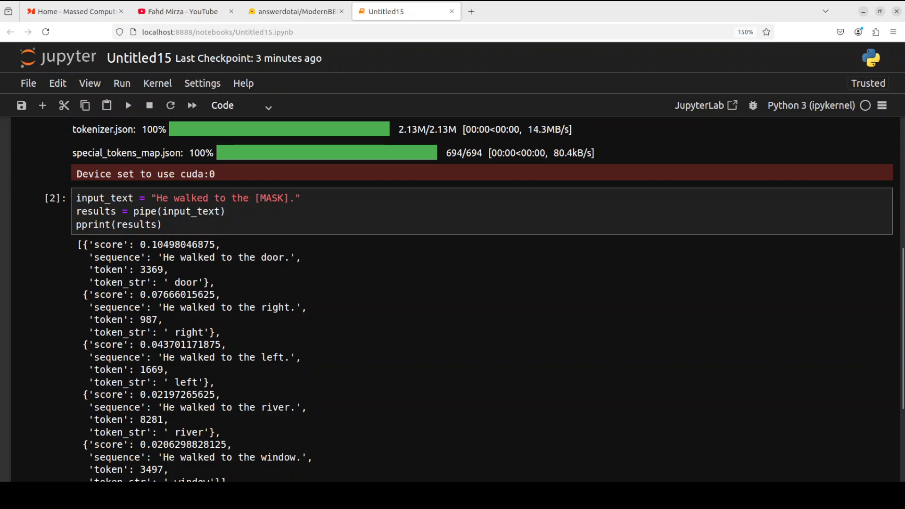
{"action": "scroll", "scroll_direction": "down", "scroll_amount": 3}
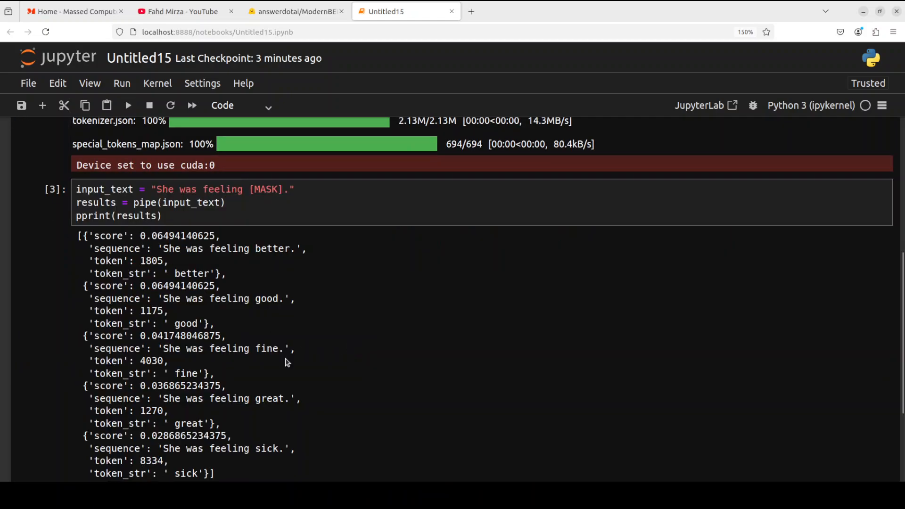
{"action": "mouse_move", "coordinate": [287, 363]}
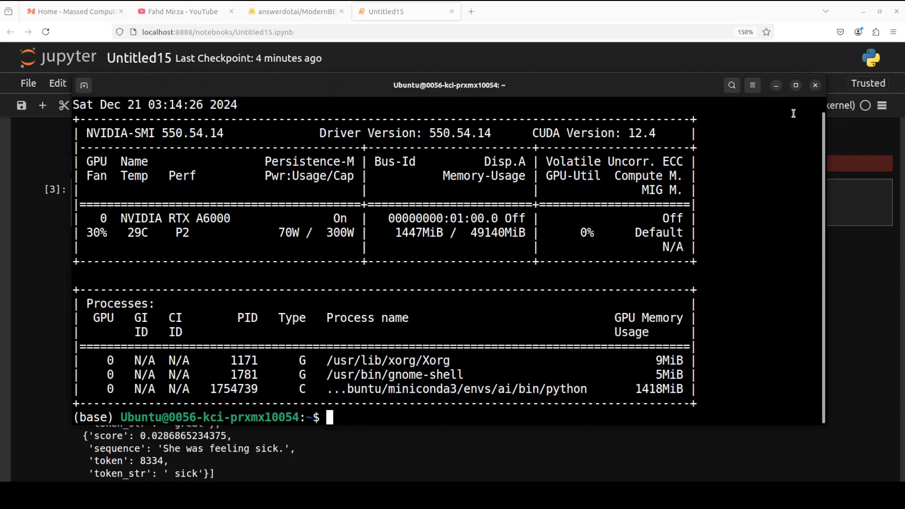
Bring the notebook back in front of the GPU monitor showing about 1.4 GB VRAM
{"action": "left_click", "coordinate": [815, 85]}
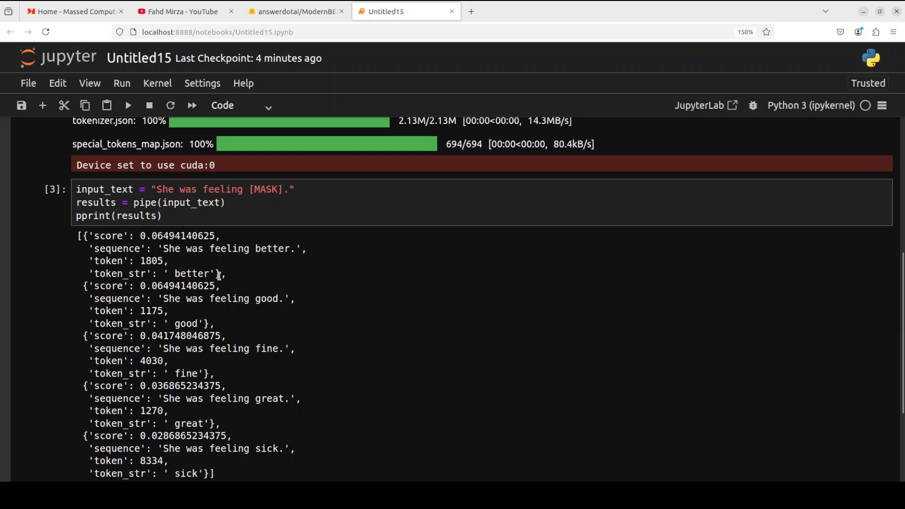
{"action": "mouse_move", "coordinate": [294, 299]}
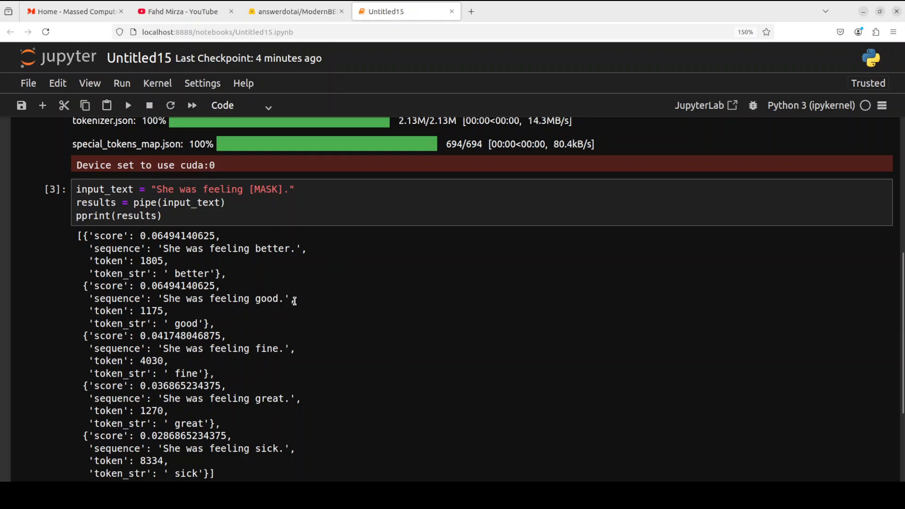
Run the cell on "The capital of Australia is [MASK].", predicting Sydney, Melbourne, Adelaide, Brisbane, Perth
{"action": "scroll", "scroll_direction": "down", "scroll_amount": 3}
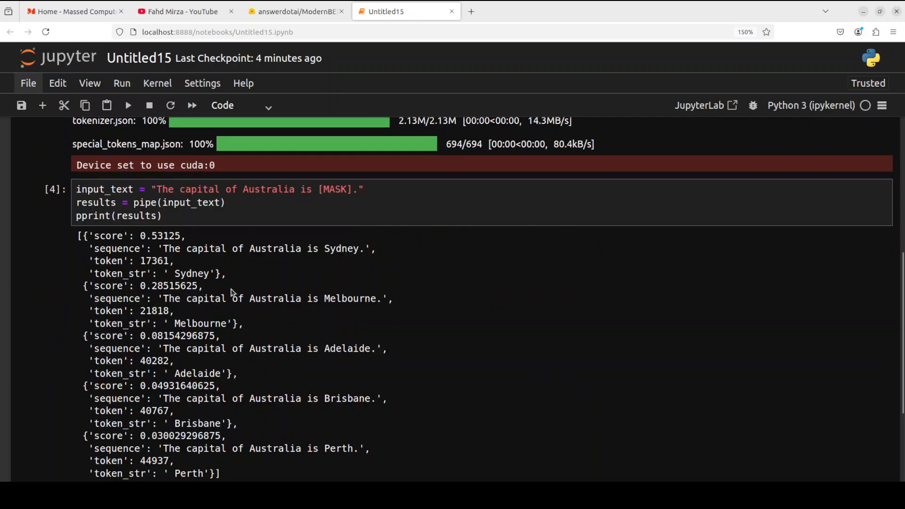
{"action": "mouse_move", "coordinate": [277, 324]}
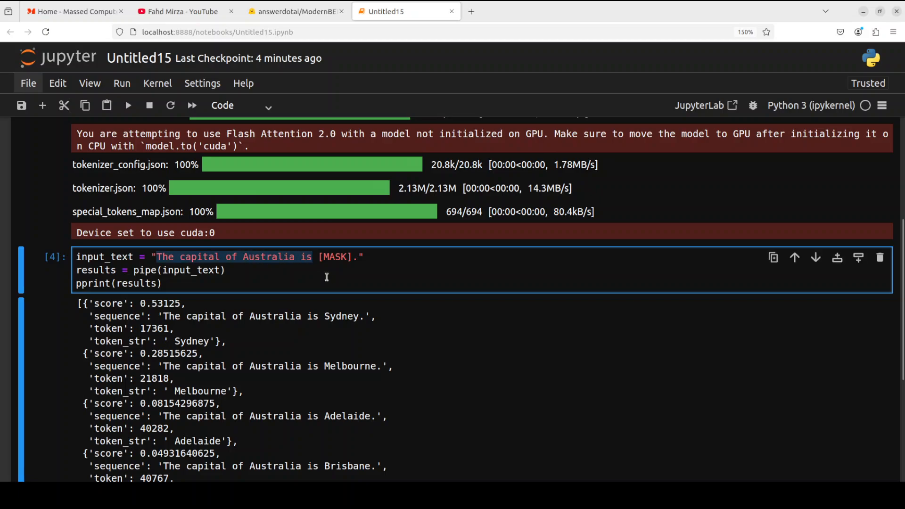
Predict the masked word for a sentence starting "Fahd Mirza is", then show the YouTube channel tab
{"action": "type", "text": "Fahd Mirza is"}
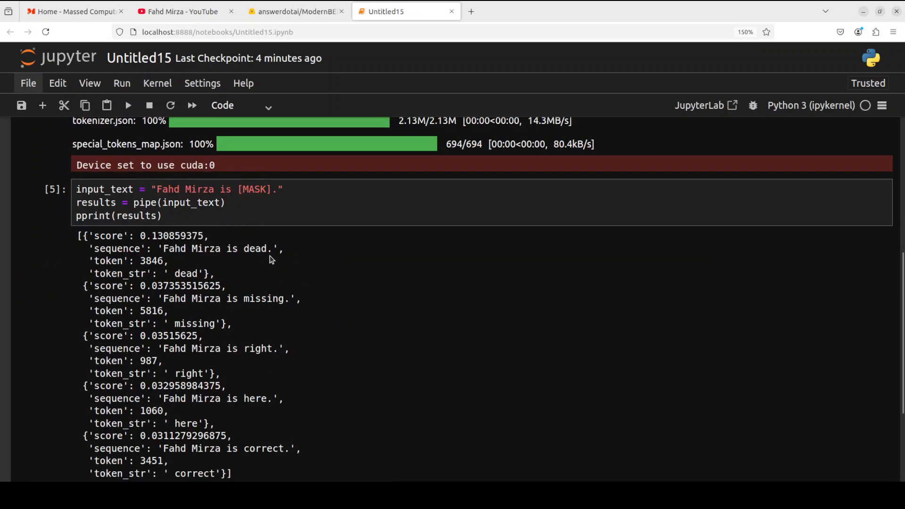
{"action": "scroll", "scroll_direction": "down", "scroll_amount": 3}
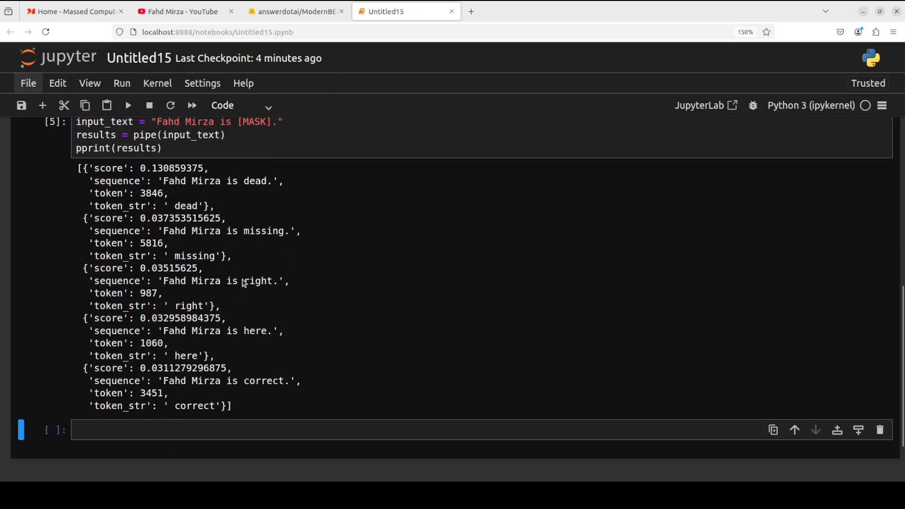
{"action": "mouse_move", "coordinate": [216, 331]}
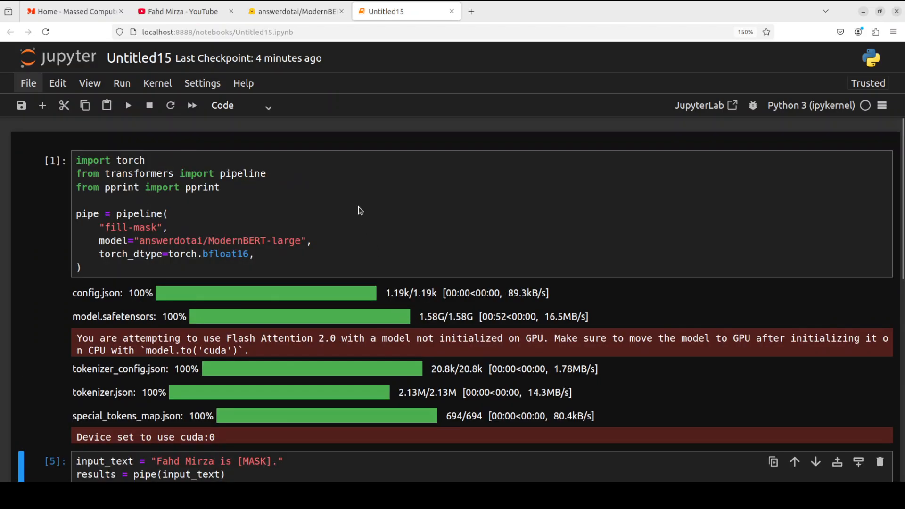
{"action": "left_click", "coordinate": [298, 11]}
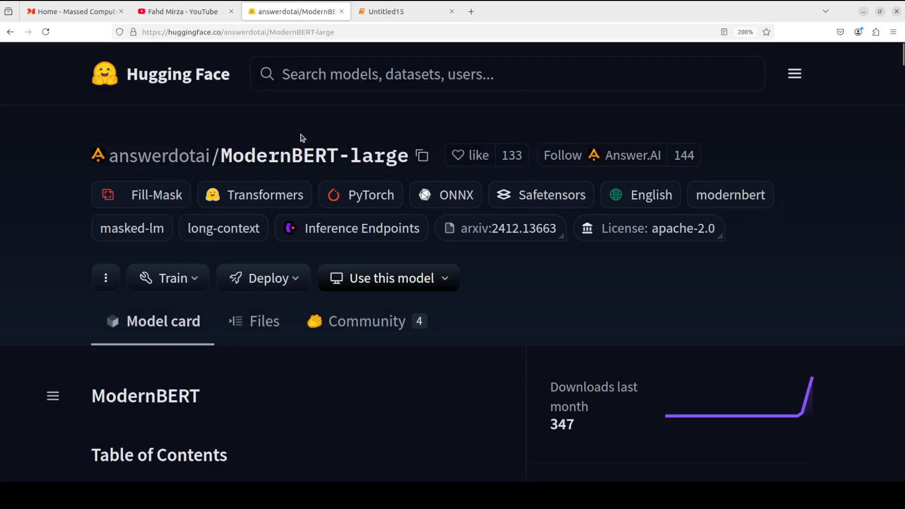
{"action": "left_click", "coordinate": [179, 11]}
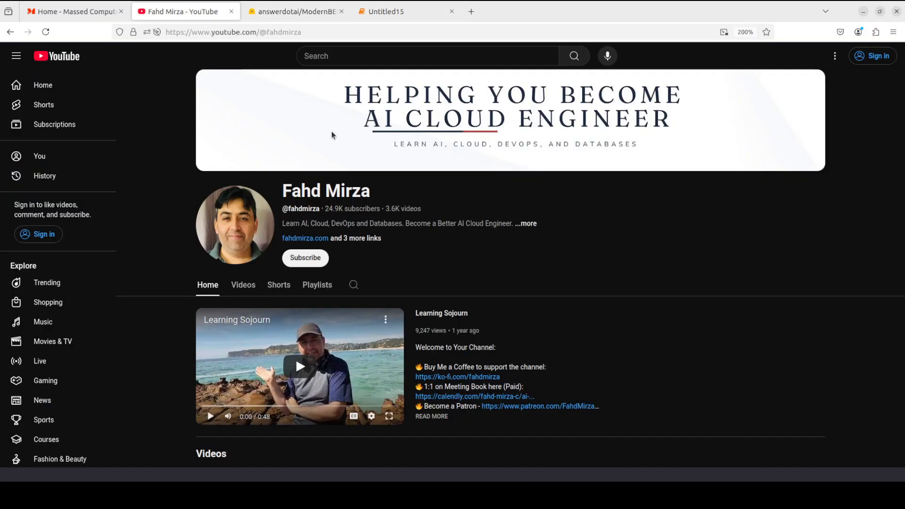